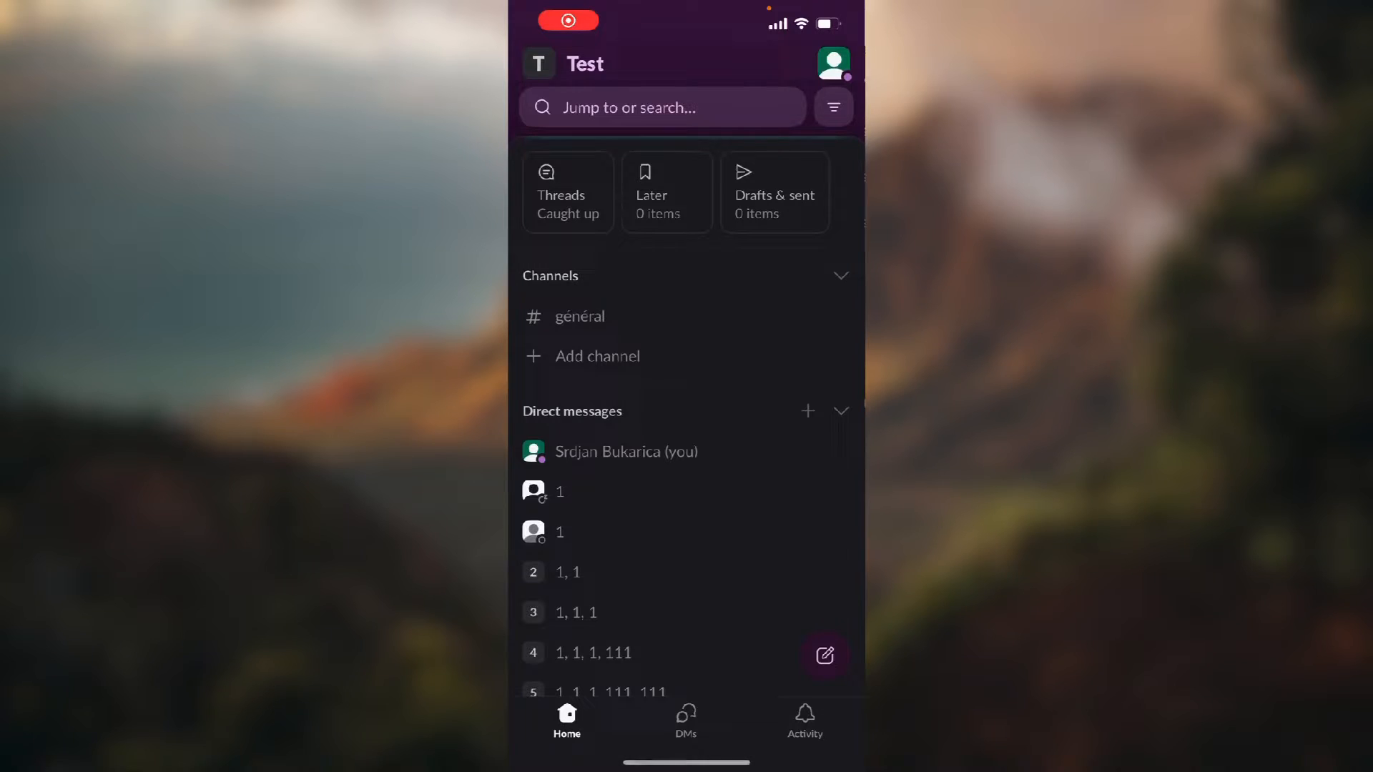
# Reply "Gggggg" in the thread on Zane's "Hello, team!" message in #général
pyautogui.click(579, 316)
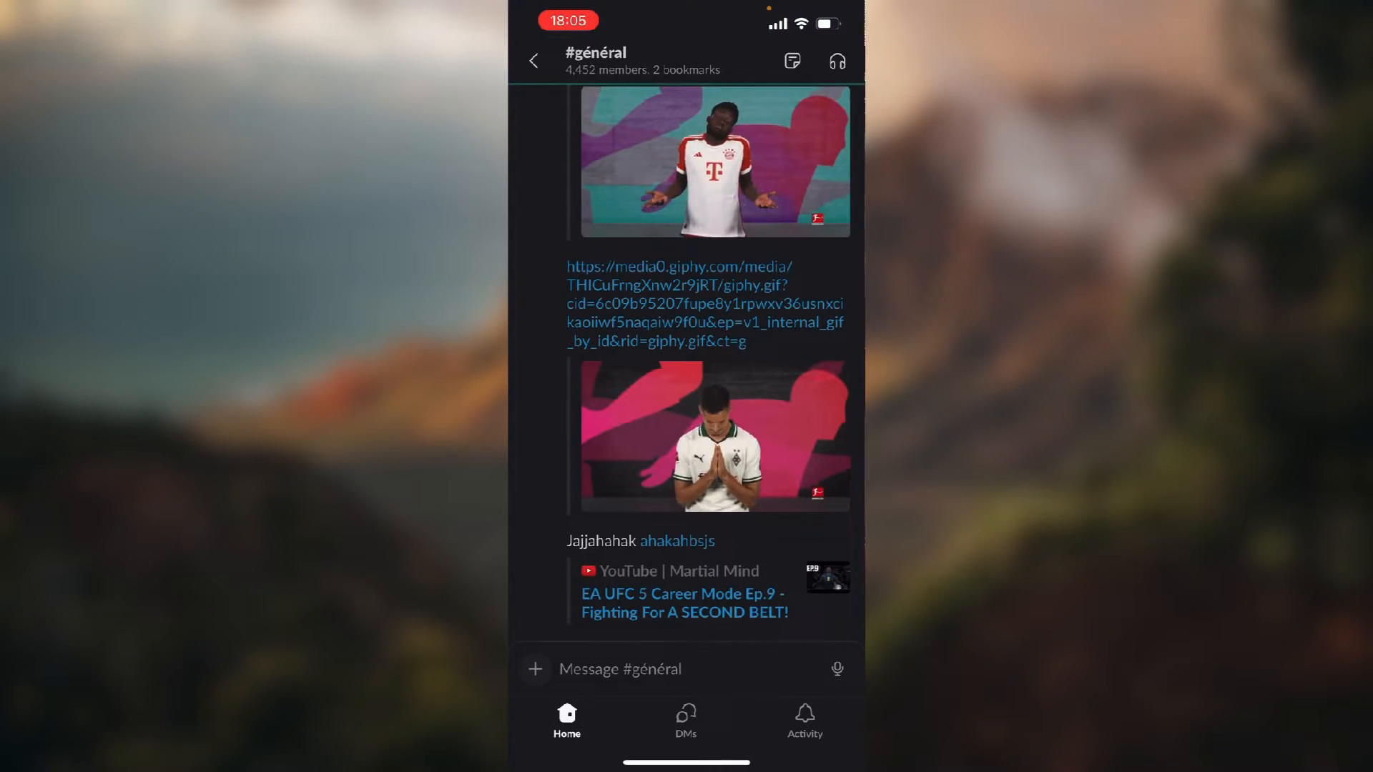
pyautogui.scroll(-3)
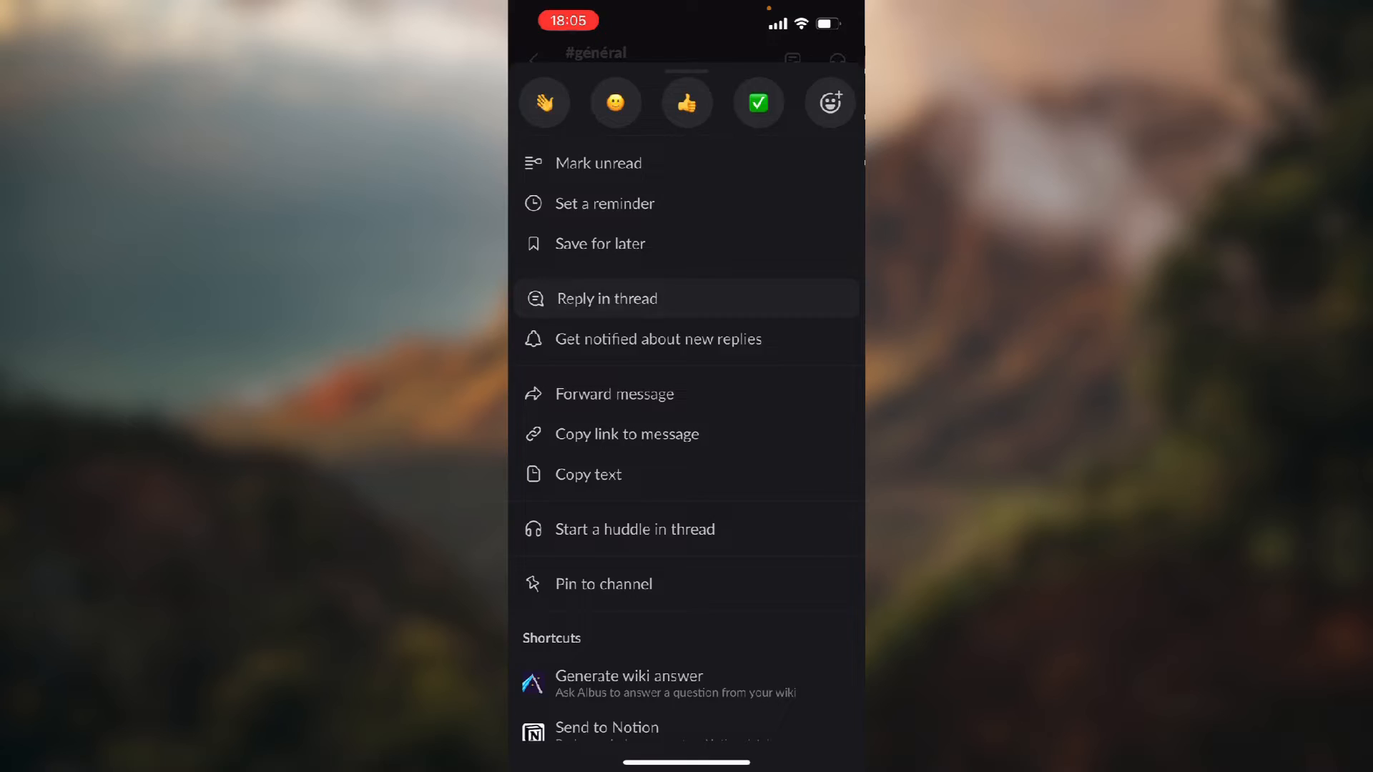
pyautogui.click(606, 298)
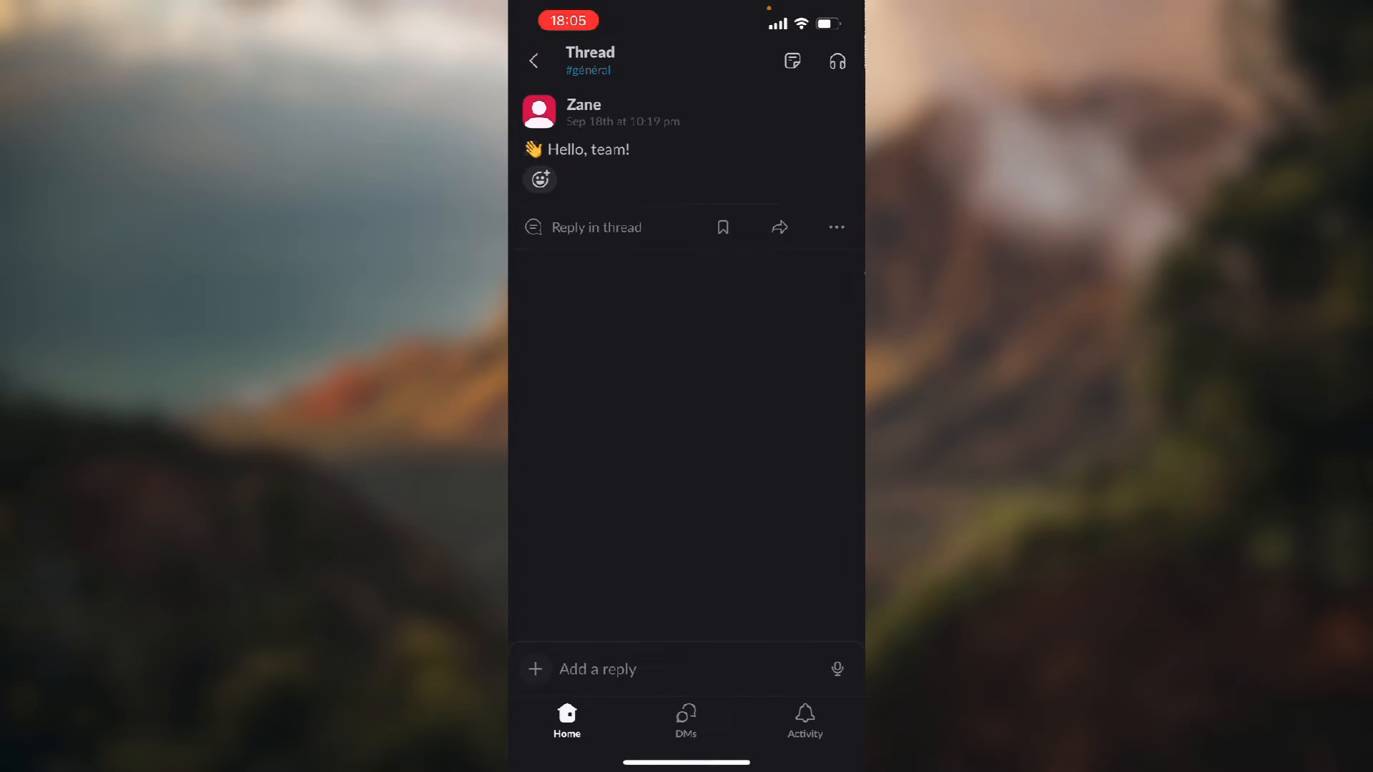
pyautogui.click(598, 669)
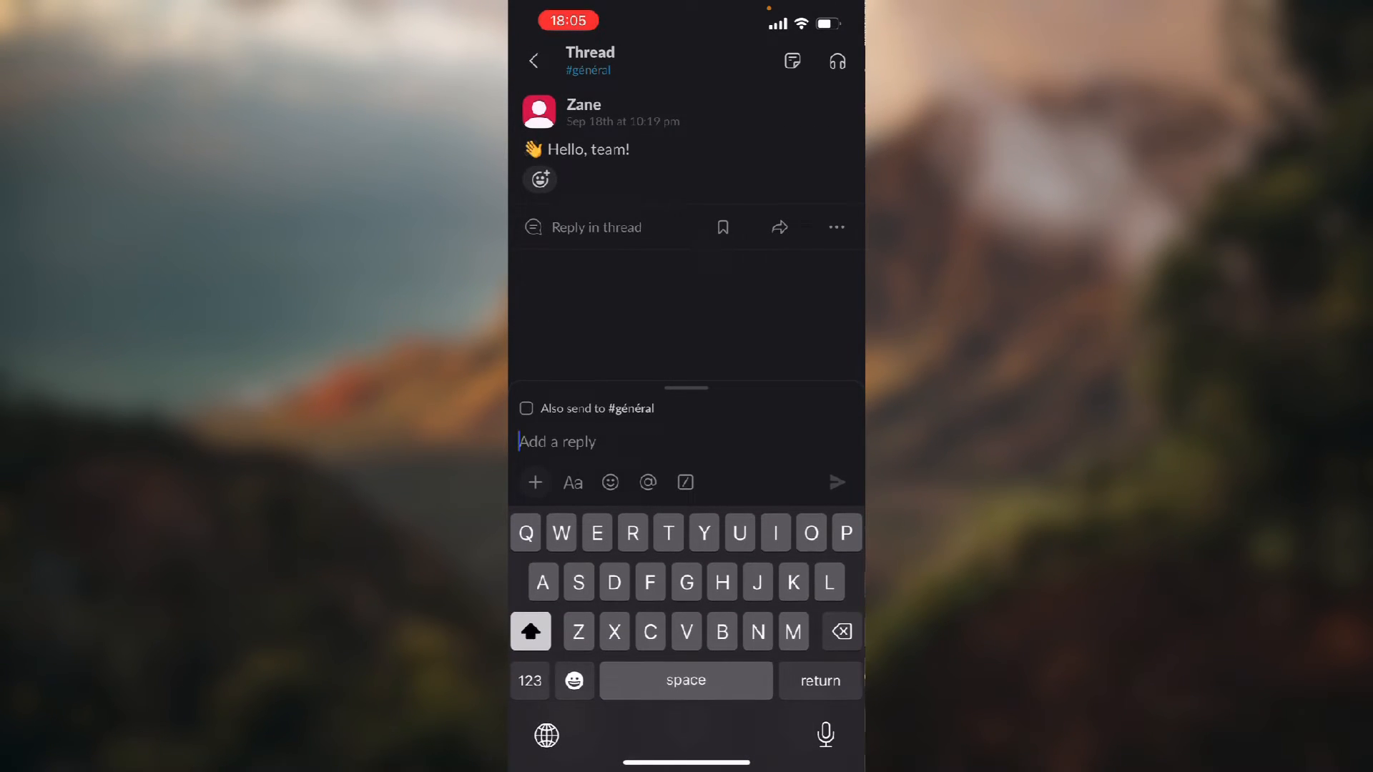
pyautogui.write('g')
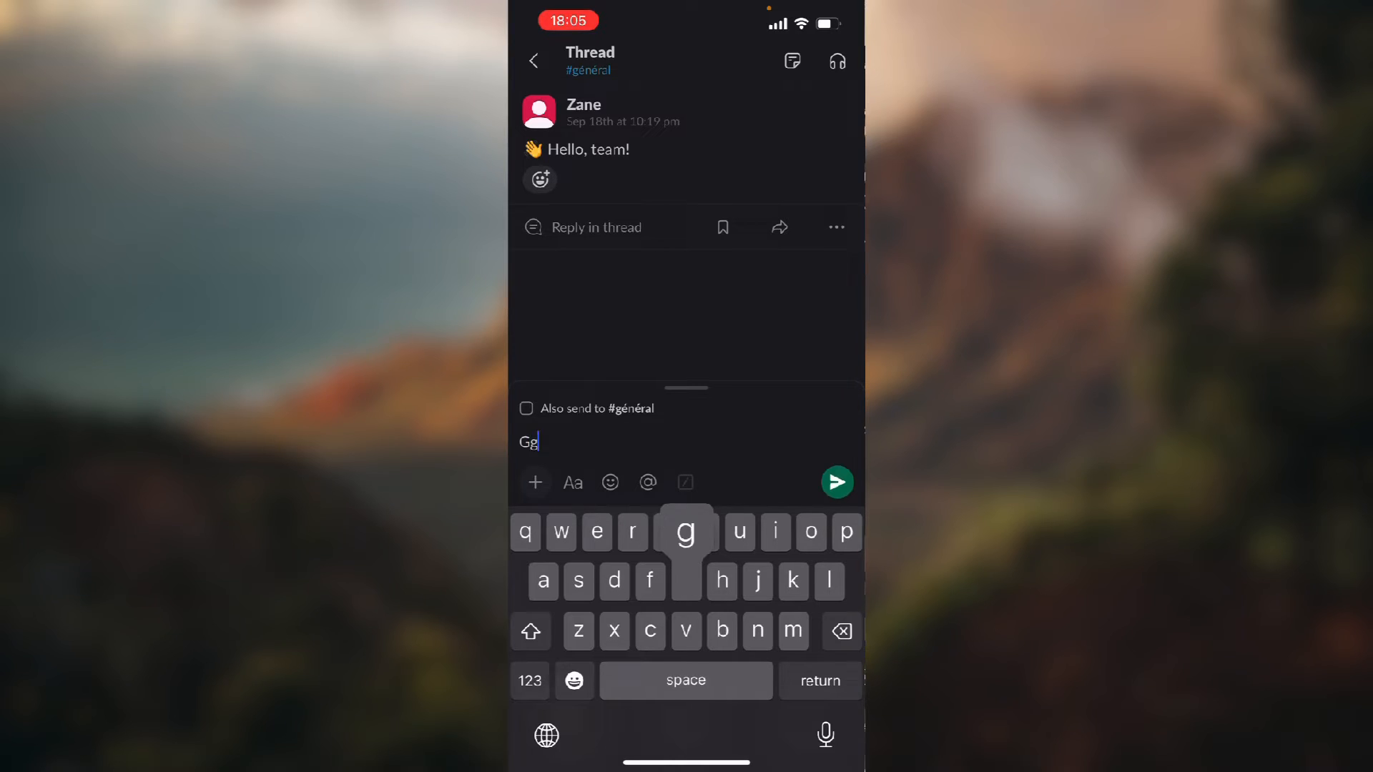
pyautogui.click(835, 482)
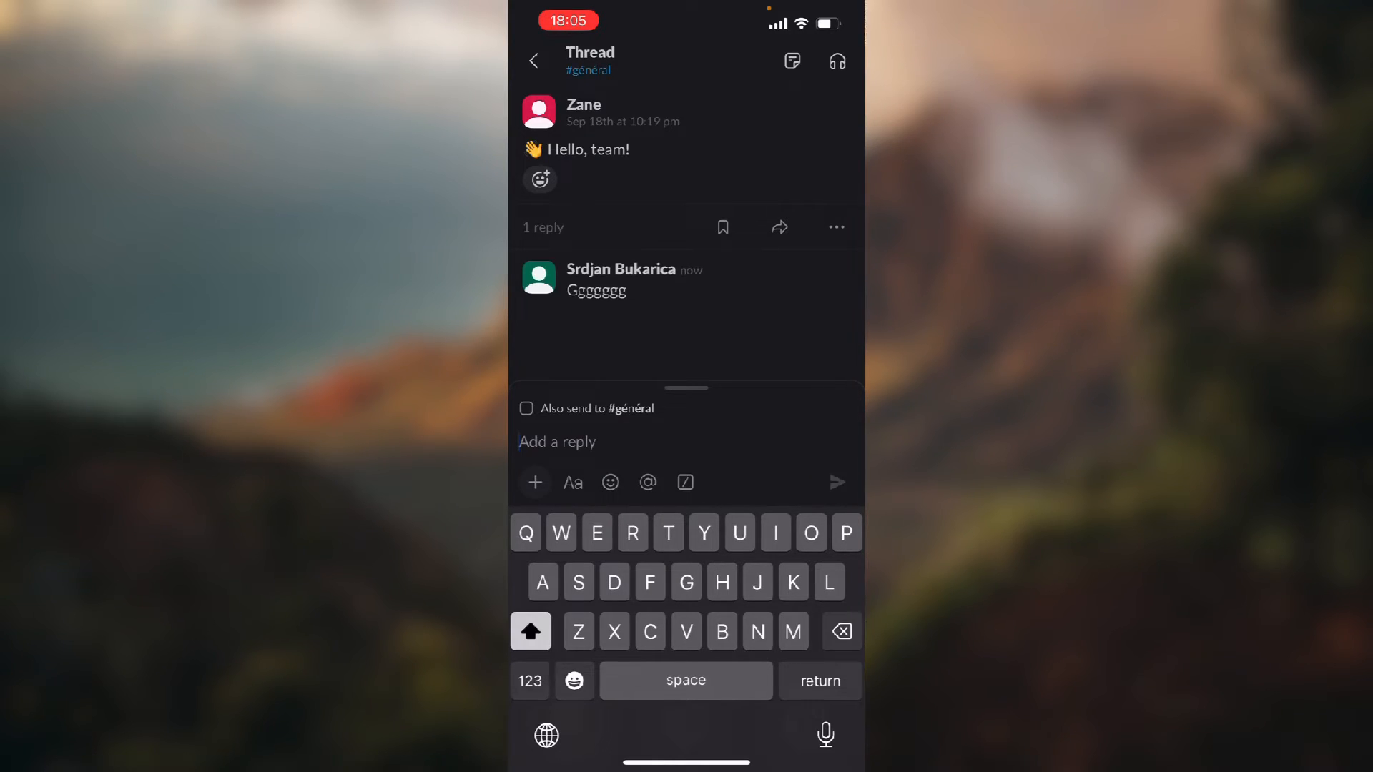
pyautogui.click(533, 60)
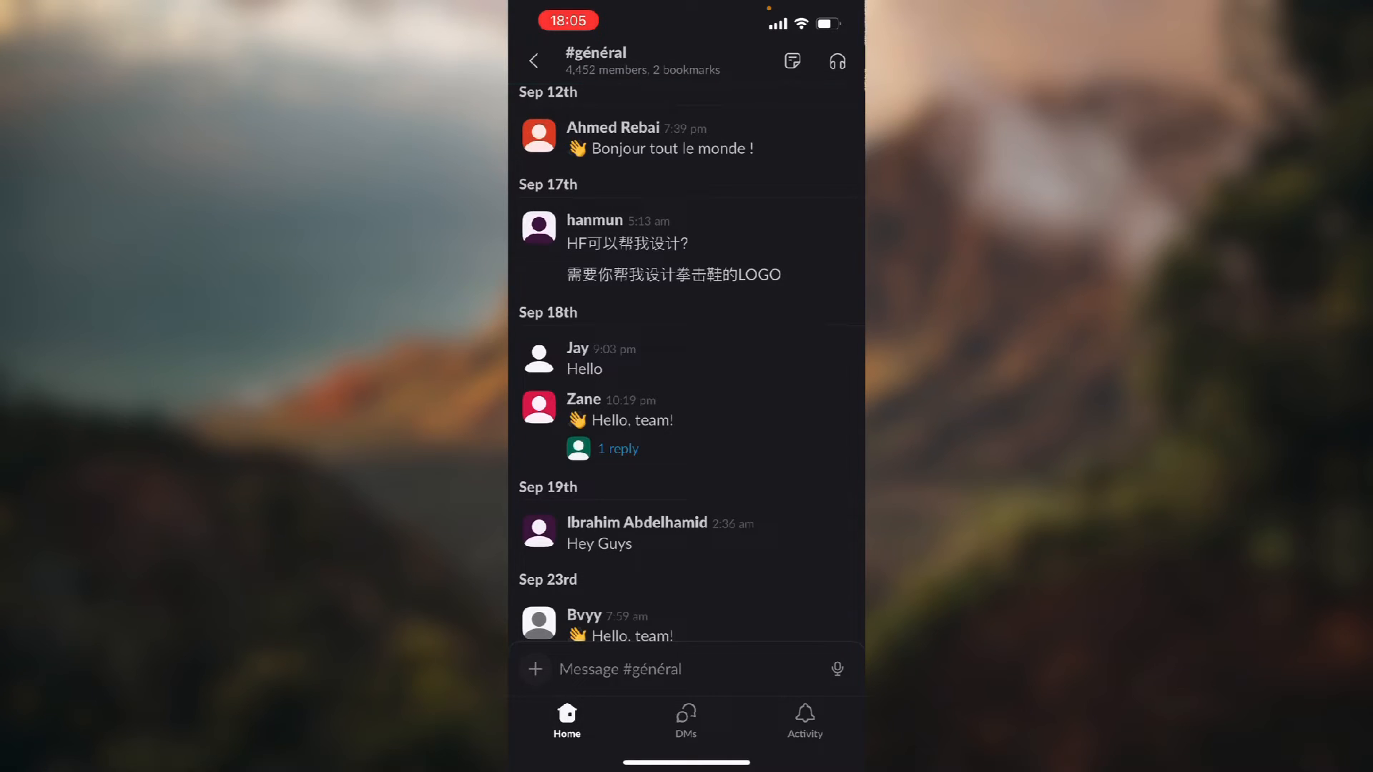
# View the 1 reply in Zane's thread, then return to the Test workspace home
pyautogui.click(618, 448)
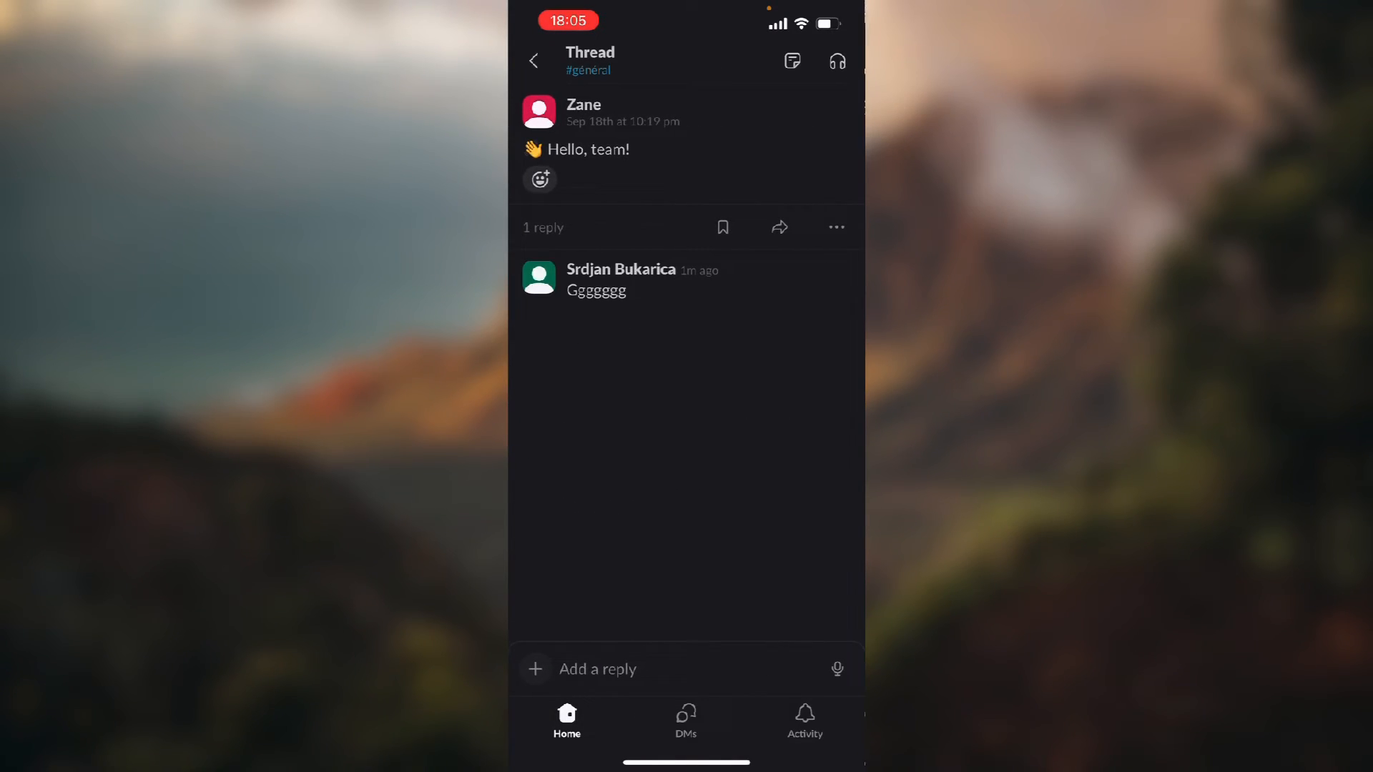
pyautogui.click(533, 60)
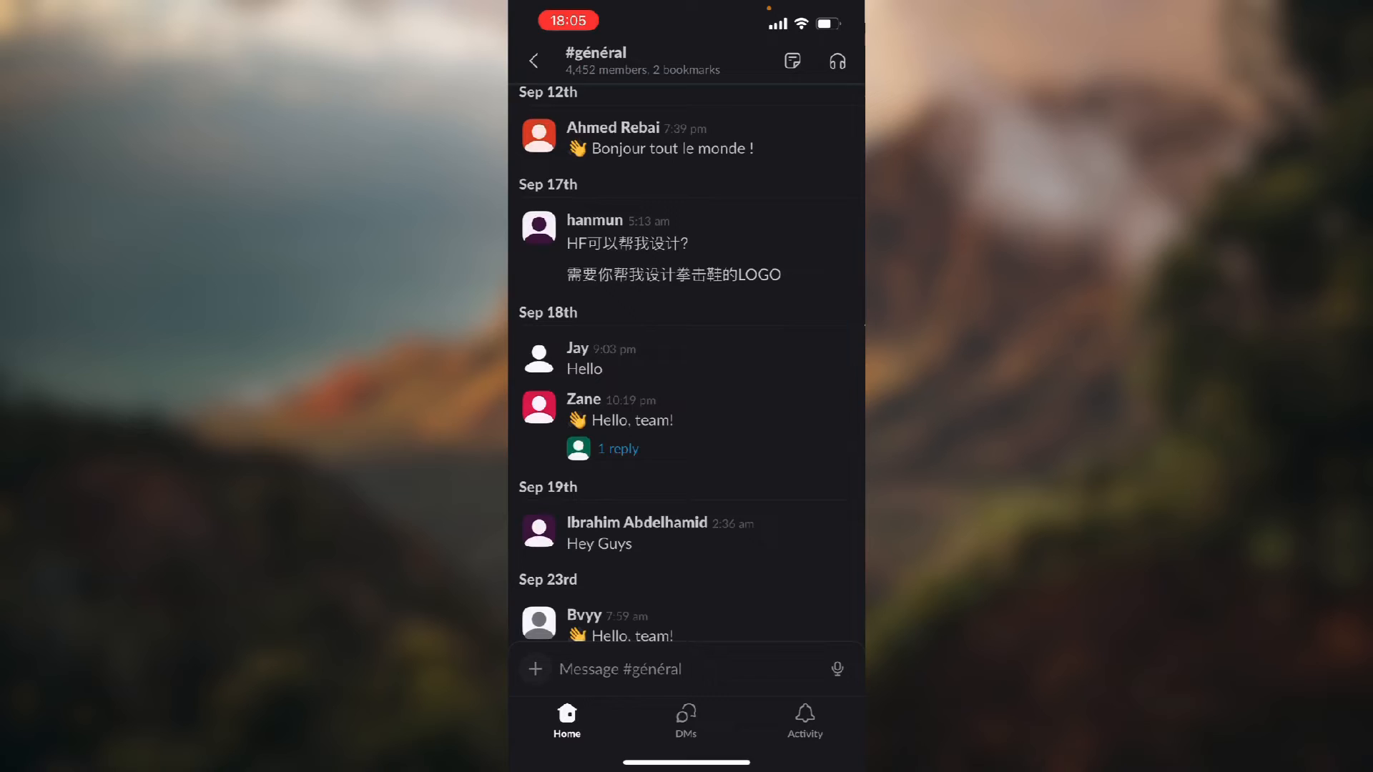
pyautogui.click(534, 60)
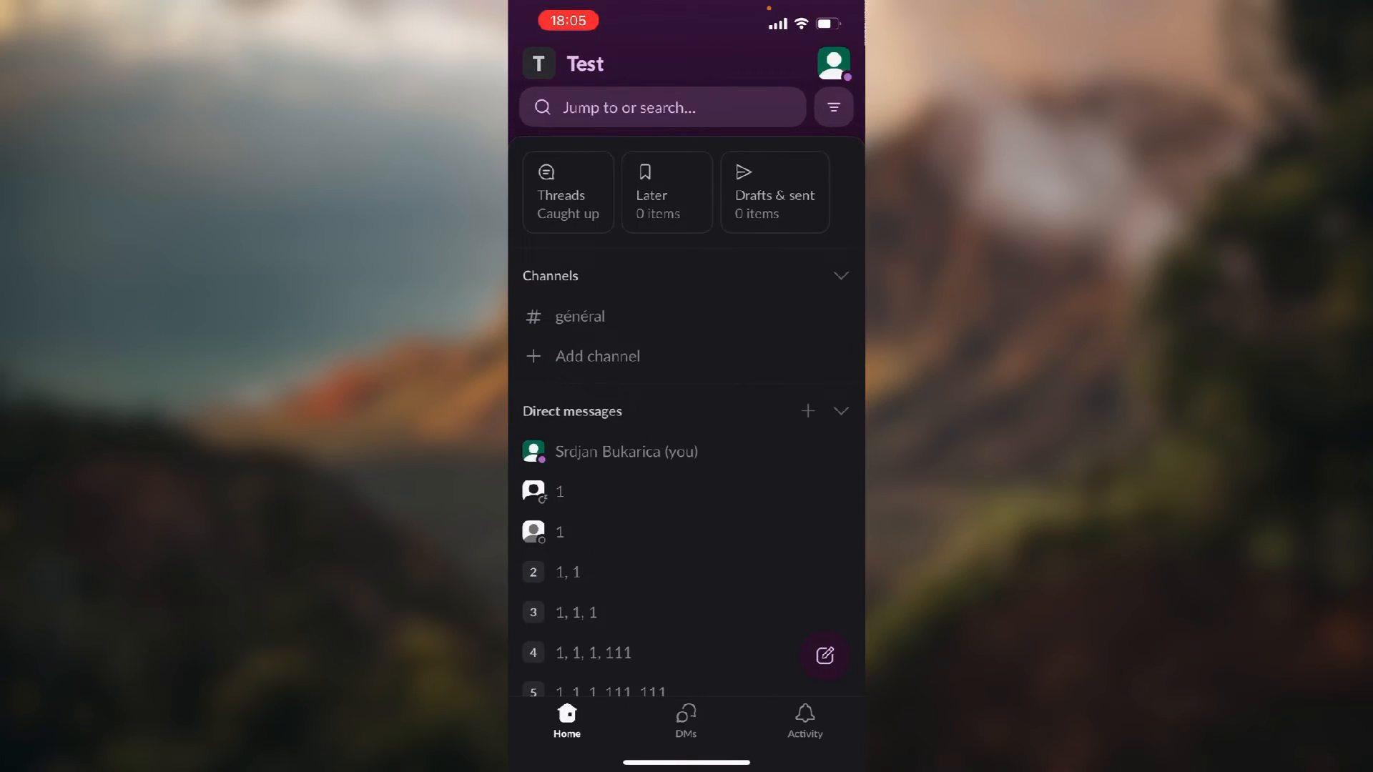